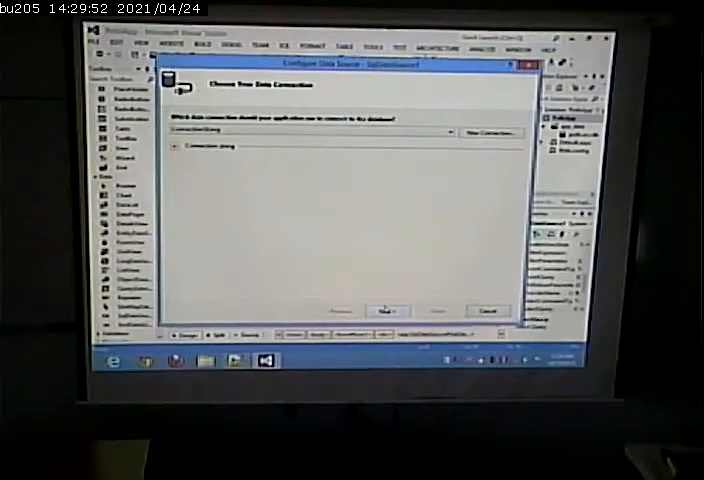
# Choose the existing connection string for SqlDataSource2 and move to the next wizard page.
pyautogui.click(389, 310)
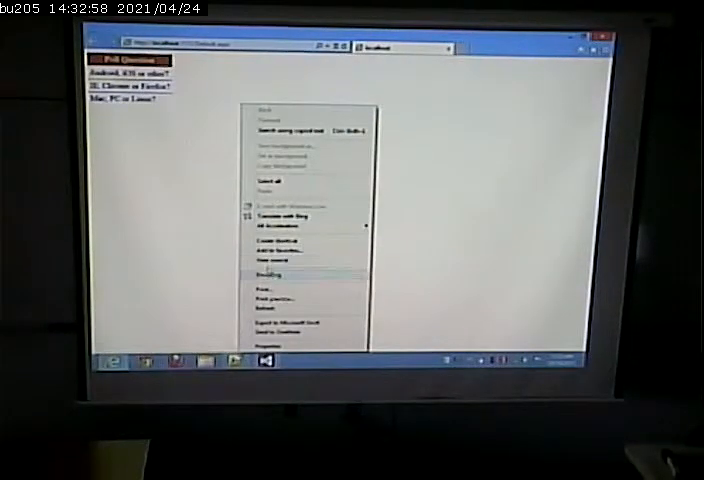
# Right-click the running poll page in Internet Explorer to view its context menu.
pyautogui.click(276, 260)
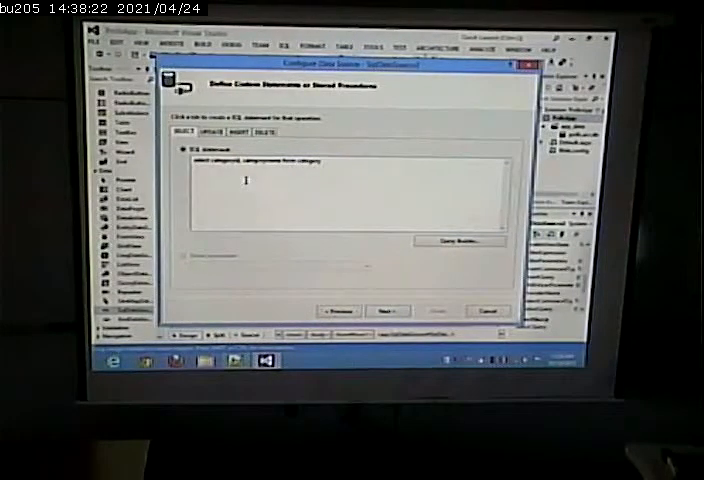
# Advance with the query 'select categoryid, categoryname from category' to the test step.
pyautogui.click(388, 311)
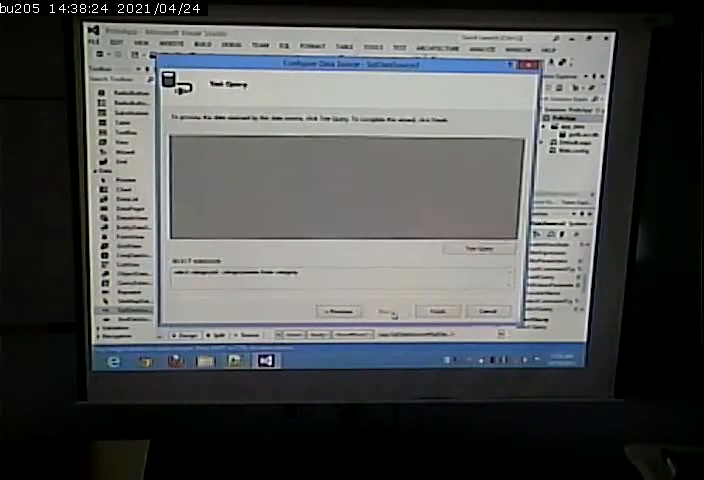
# Finish the SqlDataSource2 wizard from the Test Query page.
pyautogui.click(482, 248)
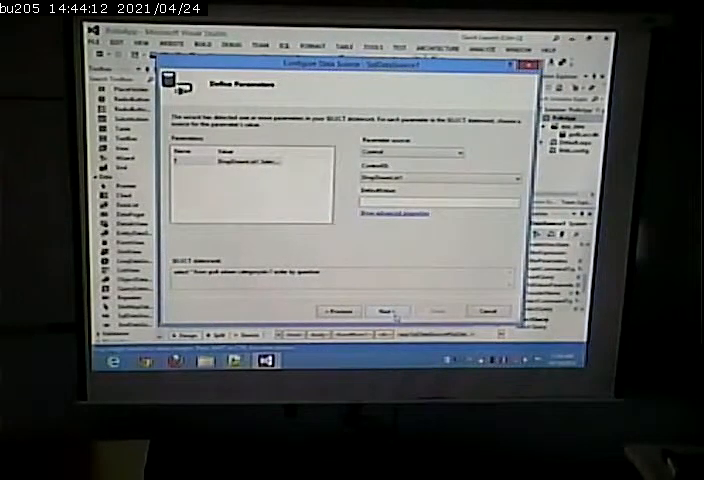
# Take the category parameter from control DropDownList1 and continue to the test step.
pyautogui.click(388, 311)
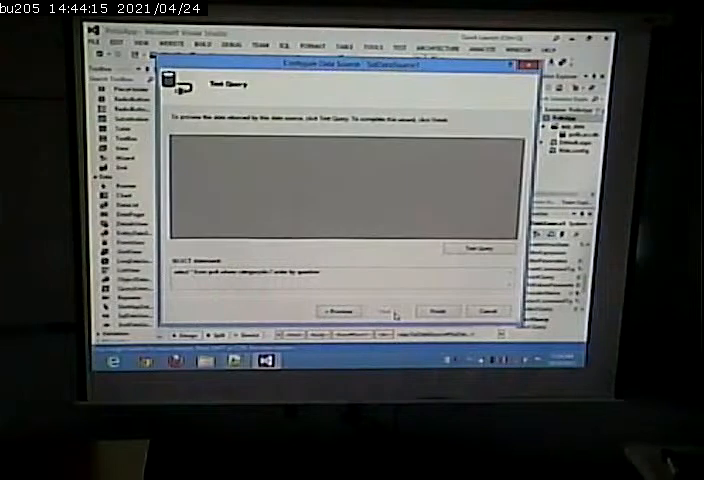